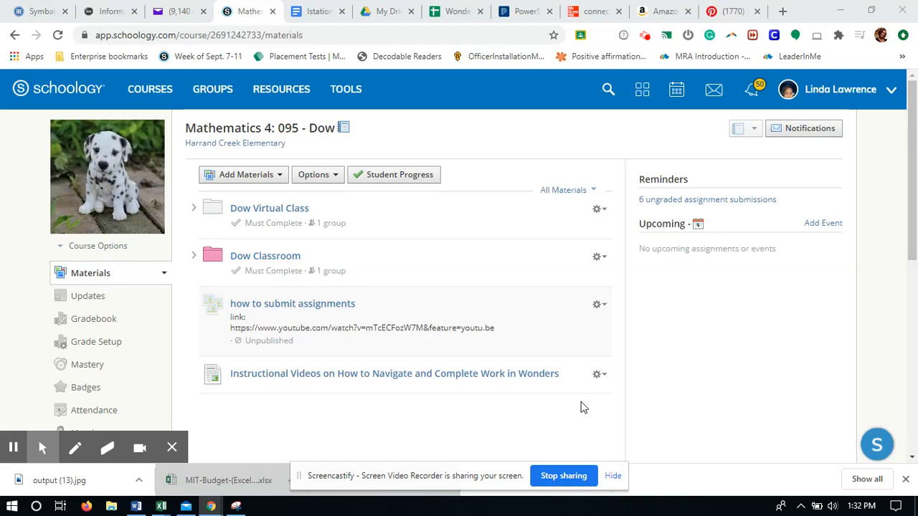
{"action": "mouse_move", "coordinate": [445, 74]}
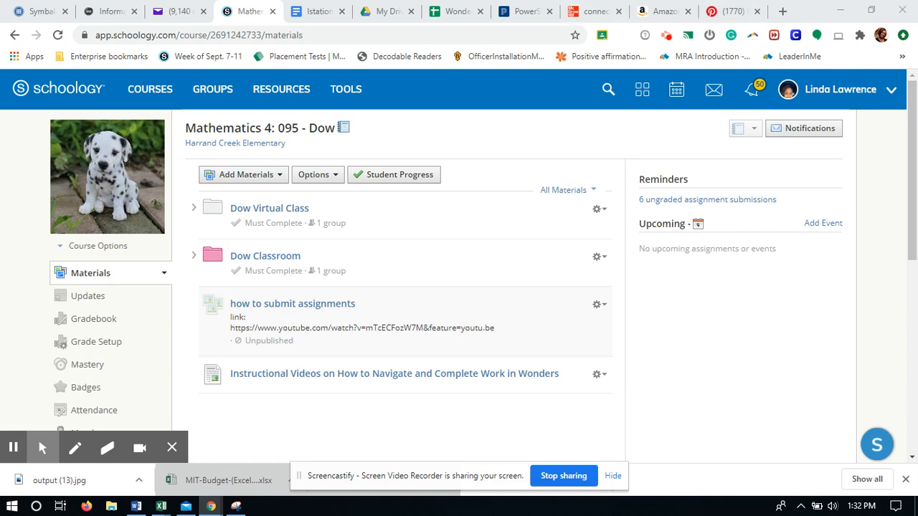
{"action": "mouse_move", "coordinate": [123, 318]}
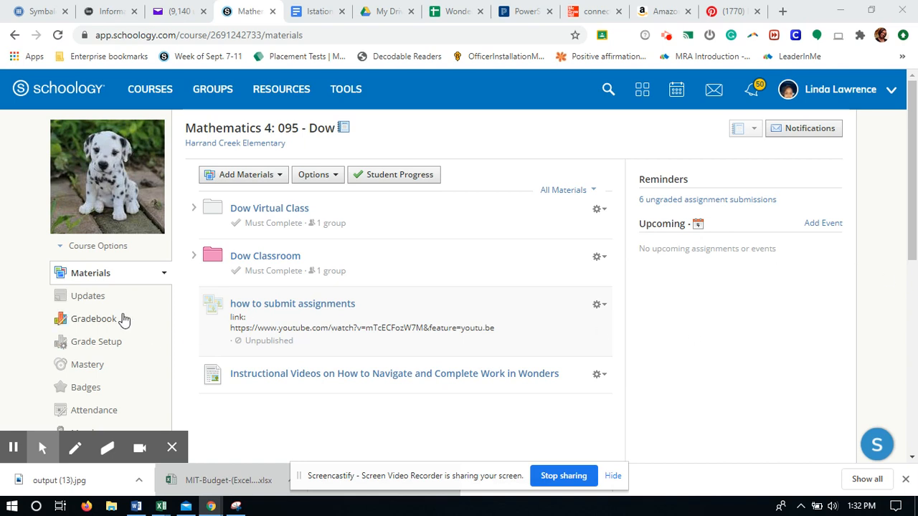
- Open the Mathematics 4 gradebook showing all 19 members' overall grades
{"action": "left_click", "coordinate": [94, 319]}
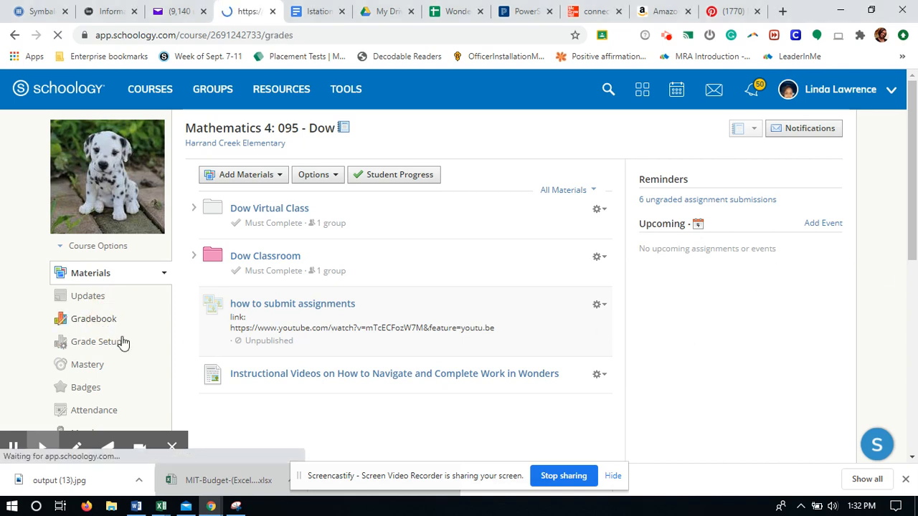
{"action": "left_click", "coordinate": [94, 318]}
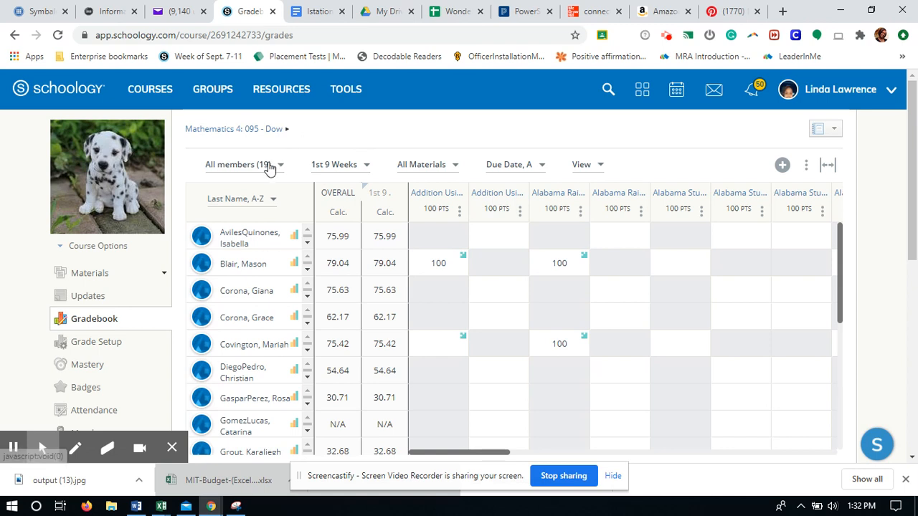
- Filter the gradebook from All members to the Virtual Students (3) group
{"action": "left_click", "coordinate": [244, 164]}
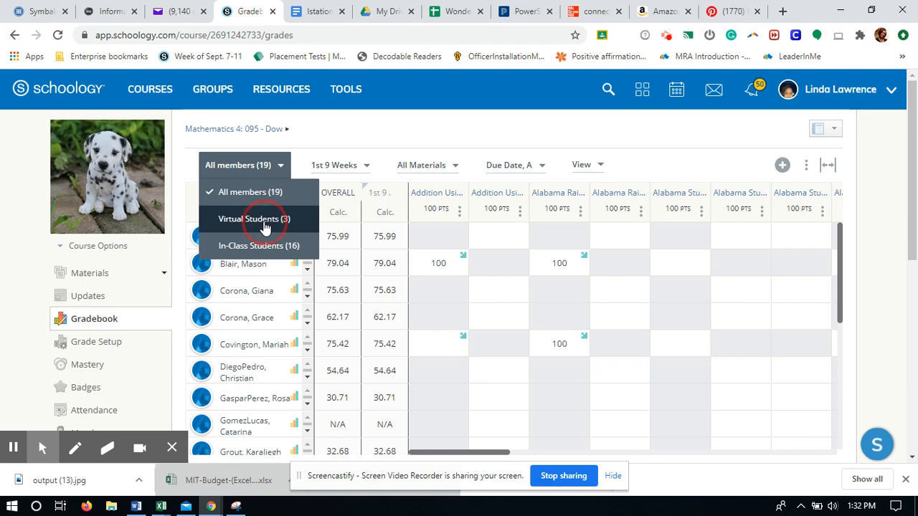
{"action": "left_click", "coordinate": [255, 219]}
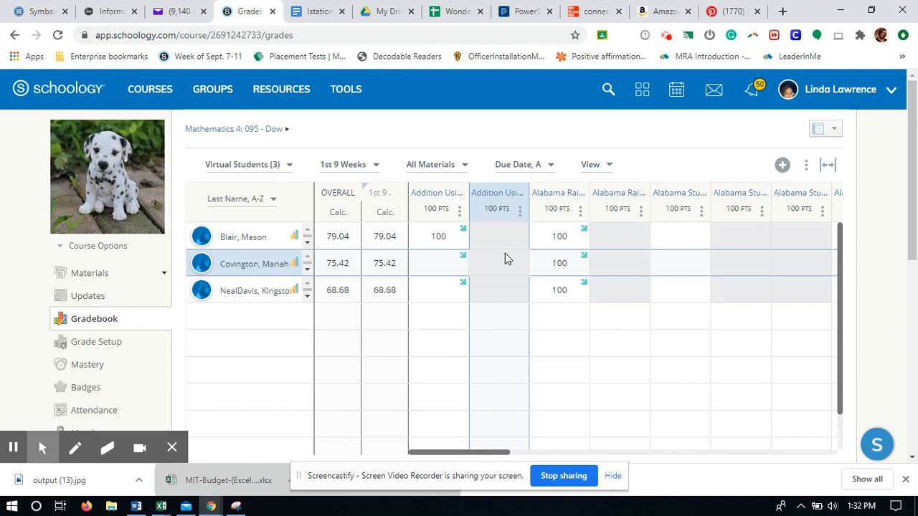
{"action": "mouse_move", "coordinate": [393, 175]}
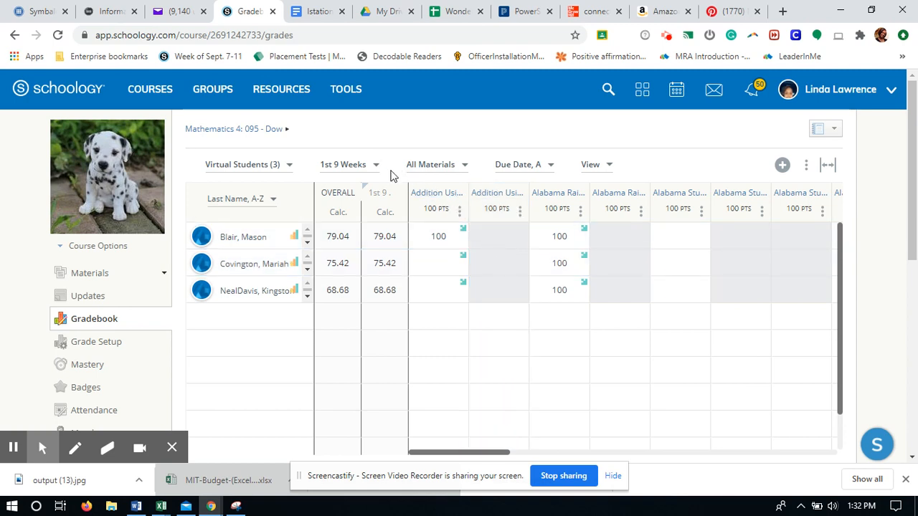
{"action": "mouse_move", "coordinate": [367, 186]}
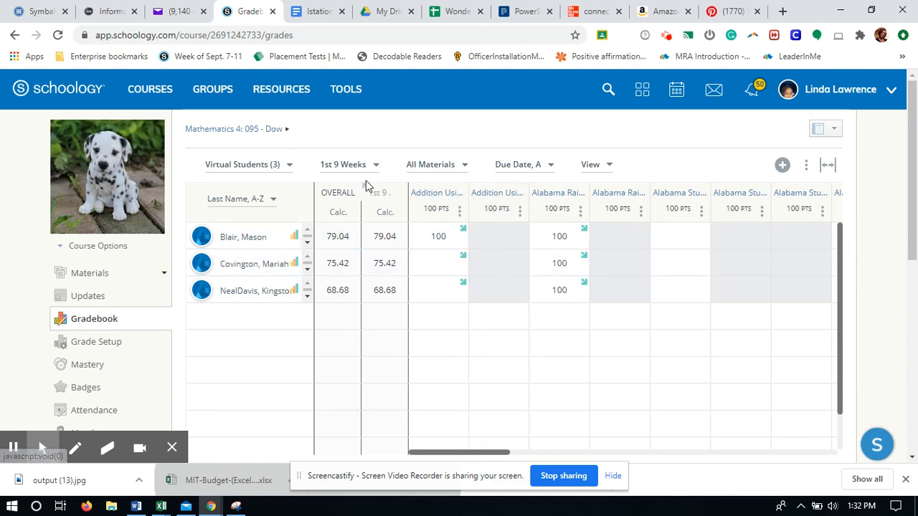
- Switch the All Materials filter to ELA, then to Math assignments
{"action": "left_click", "coordinate": [436, 164]}
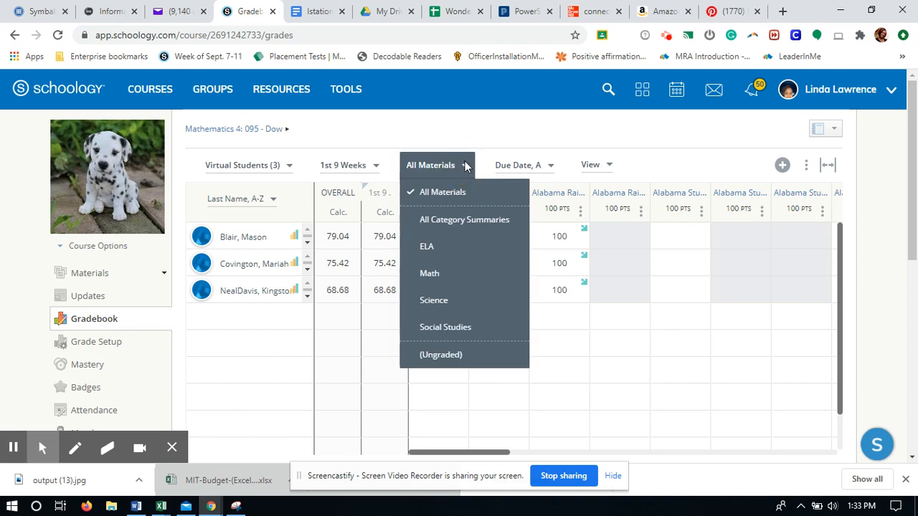
{"action": "mouse_move", "coordinate": [459, 177]}
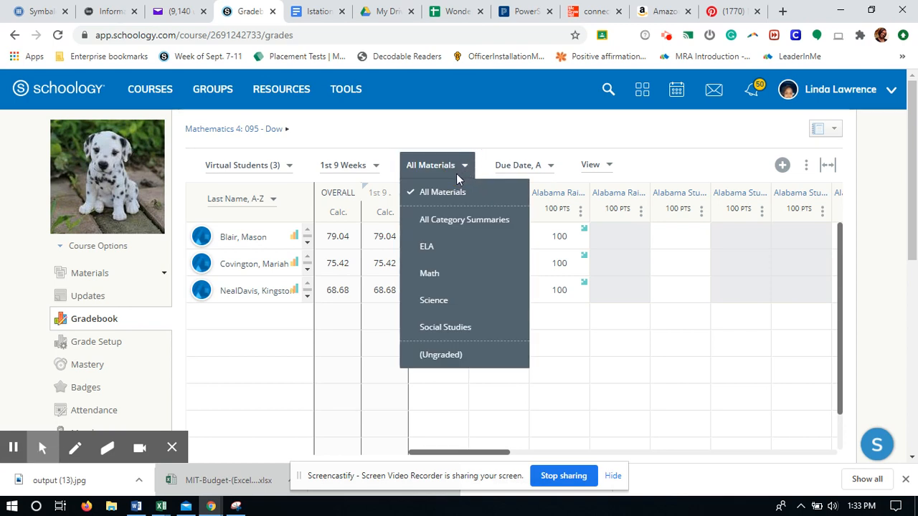
{"action": "left_click", "coordinate": [427, 246]}
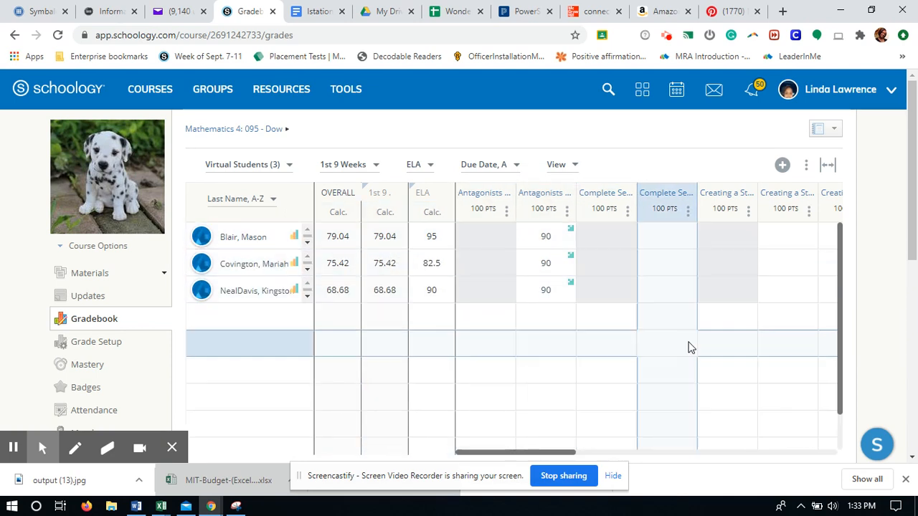
{"action": "mouse_move", "coordinate": [441, 174]}
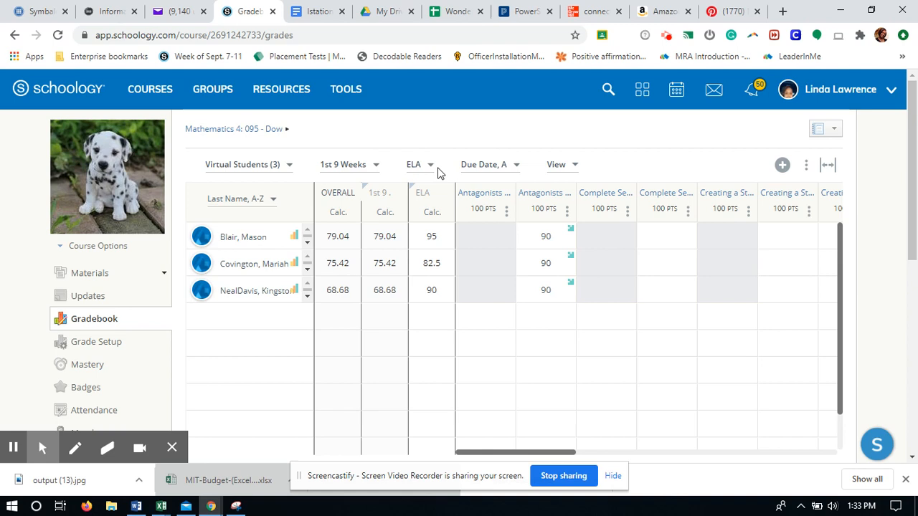
{"action": "left_click", "coordinate": [429, 165]}
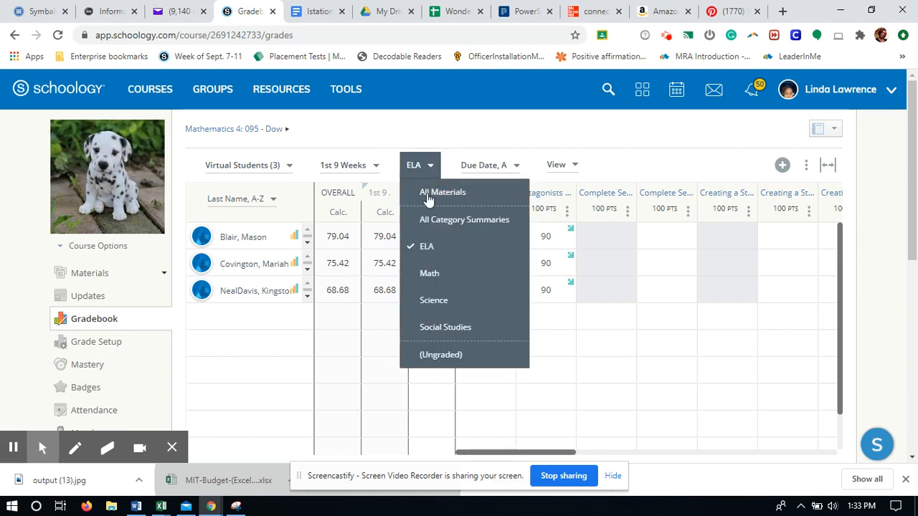
{"action": "left_click", "coordinate": [429, 274]}
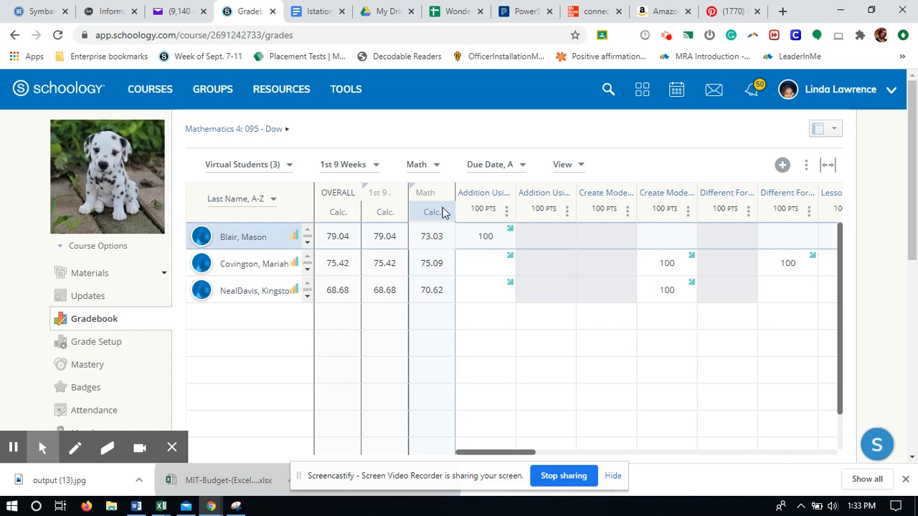
{"action": "mouse_move", "coordinate": [482, 205]}
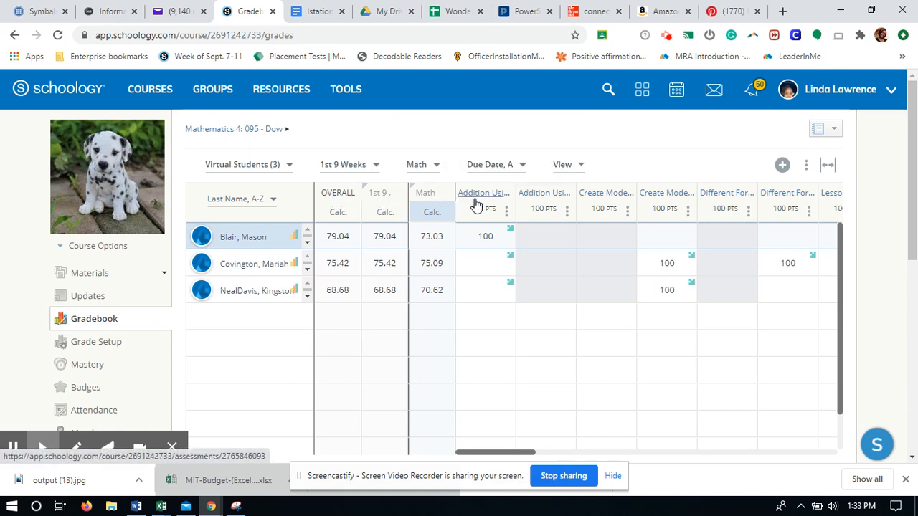
{"action": "mouse_move", "coordinate": [482, 193]}
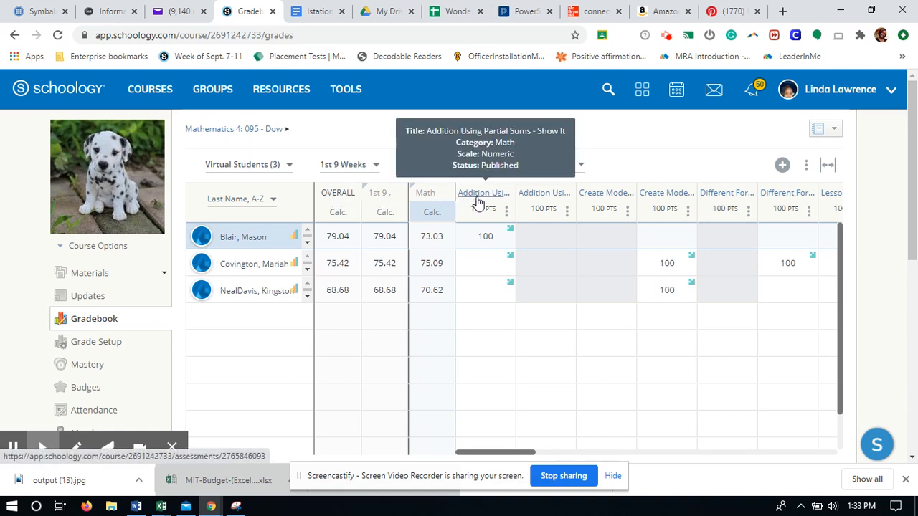